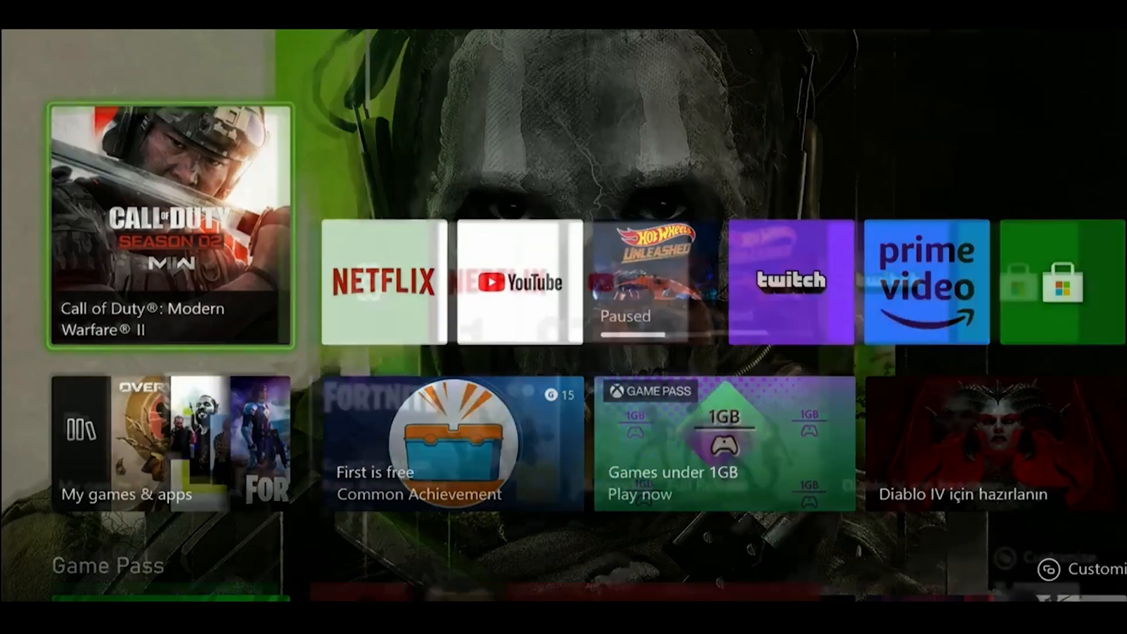
Bring up the guide's Profile & system panel over the home screen
{"action": "scroll", "scroll_direction": "right", "scroll_amount": 3}
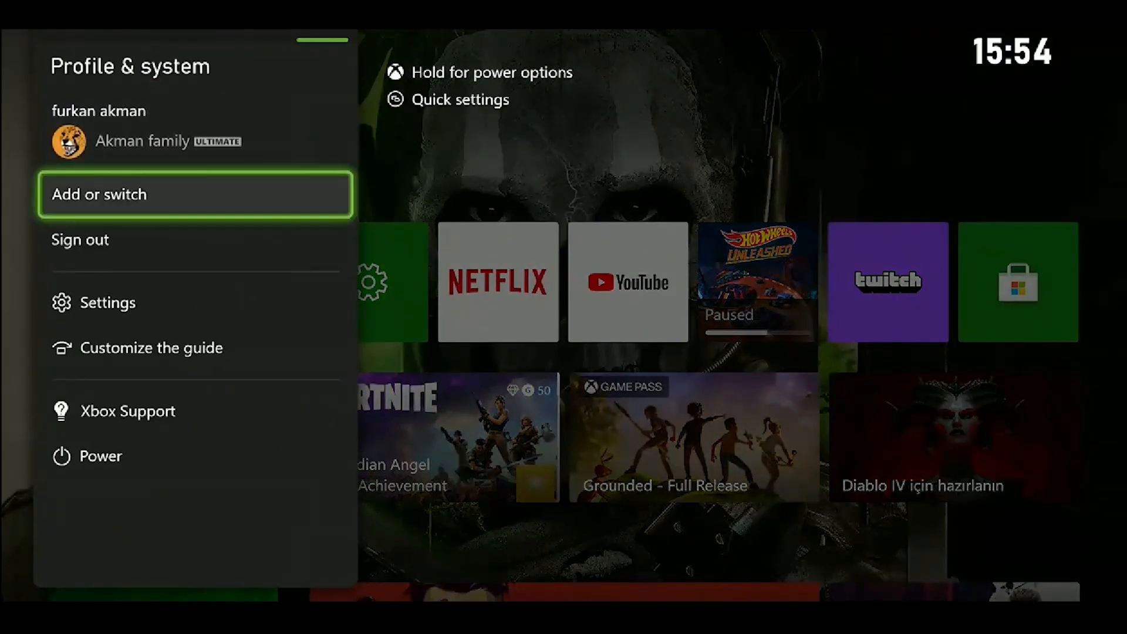
Check for console updates under Settings > System > Updates
{"action": "left_click", "coordinate": [107, 301]}
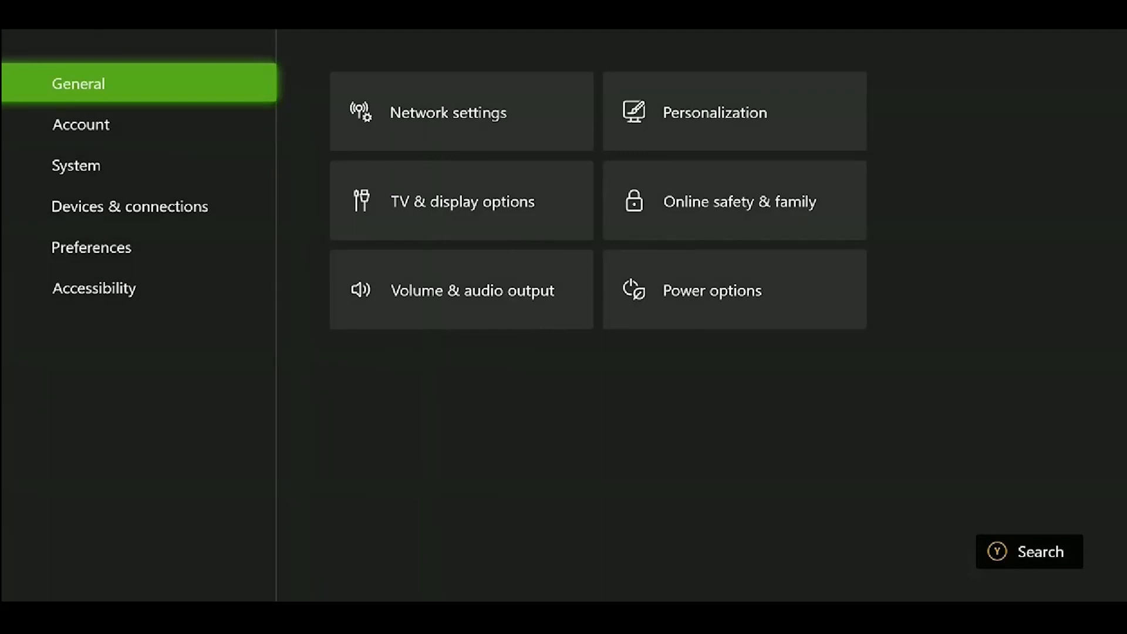
{"action": "left_click", "coordinate": [75, 165]}
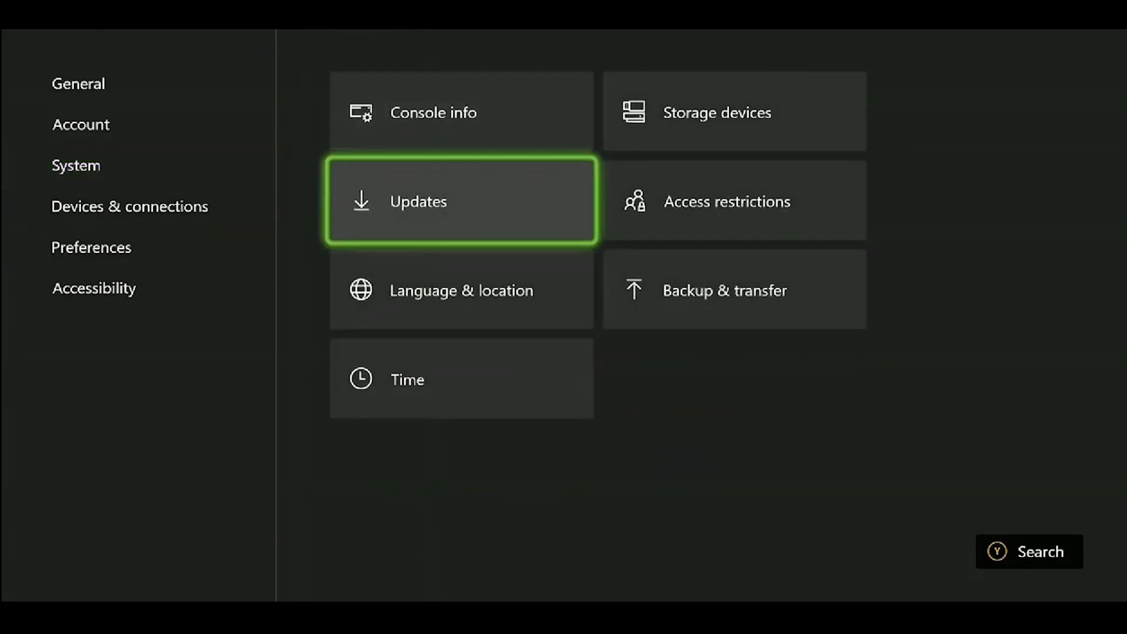
{"action": "left_click", "coordinate": [460, 201]}
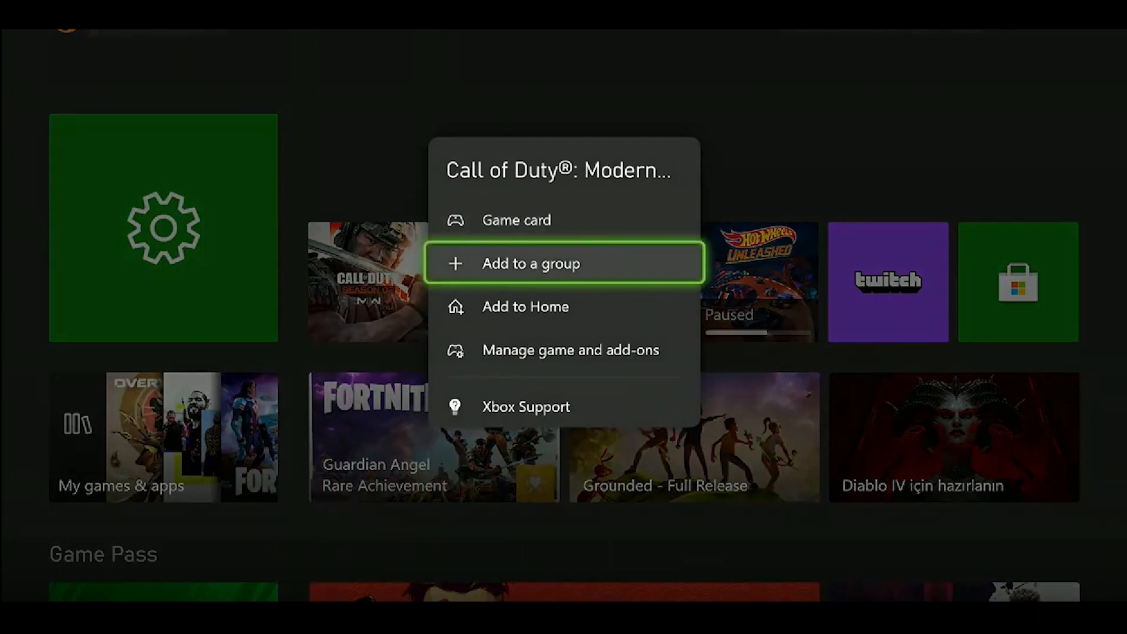
{"action": "left_click", "coordinate": [570, 350]}
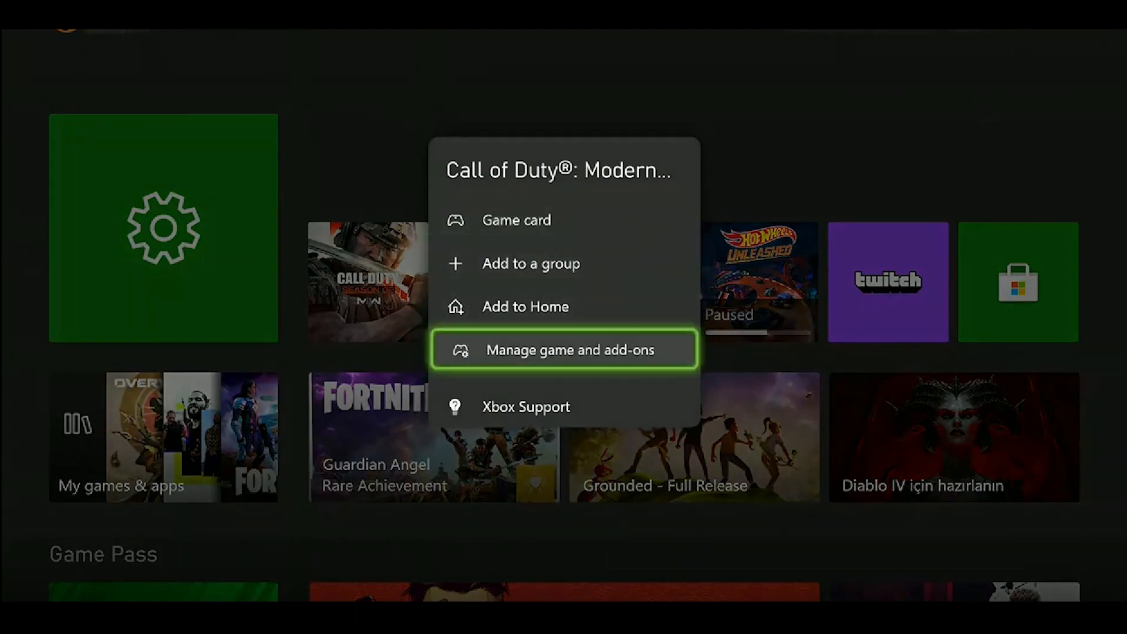
Delete all Modern Warfare II saved data from this console only, then return home
{"action": "left_click", "coordinate": [570, 349]}
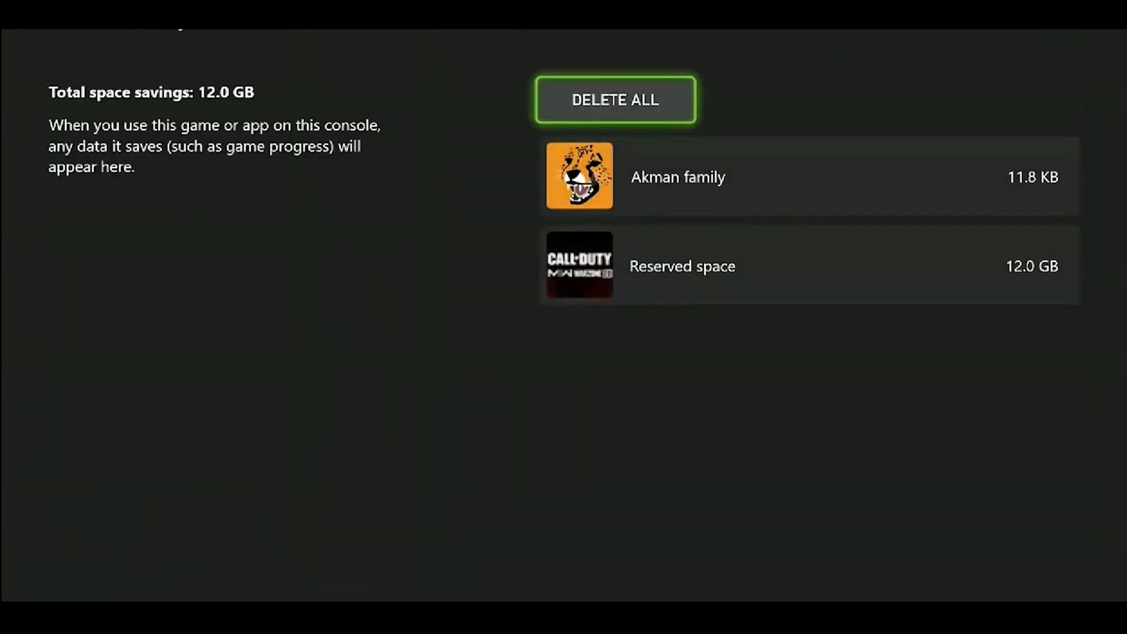
{"action": "left_click", "coordinate": [614, 99]}
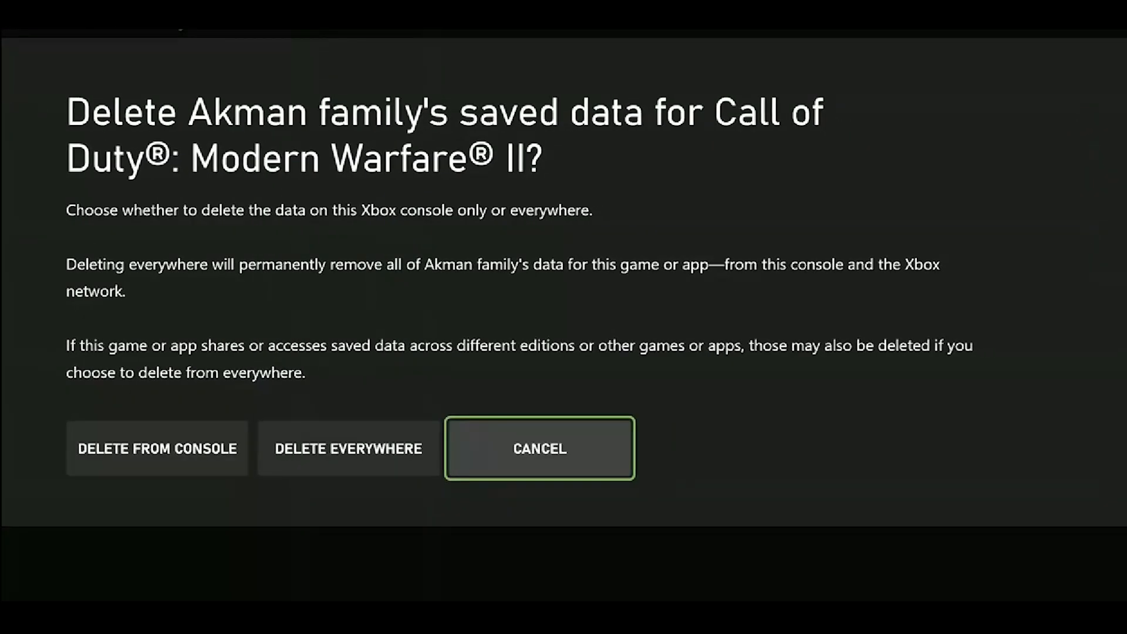
{"action": "left_click", "coordinate": [539, 447]}
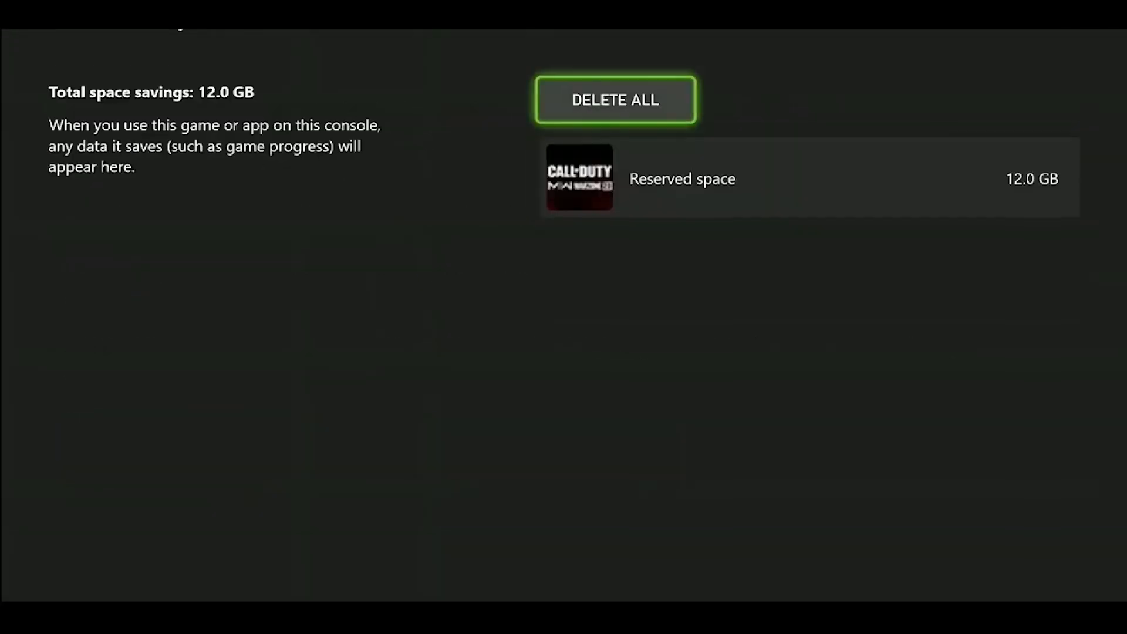
{"action": "left_click", "coordinate": [613, 98]}
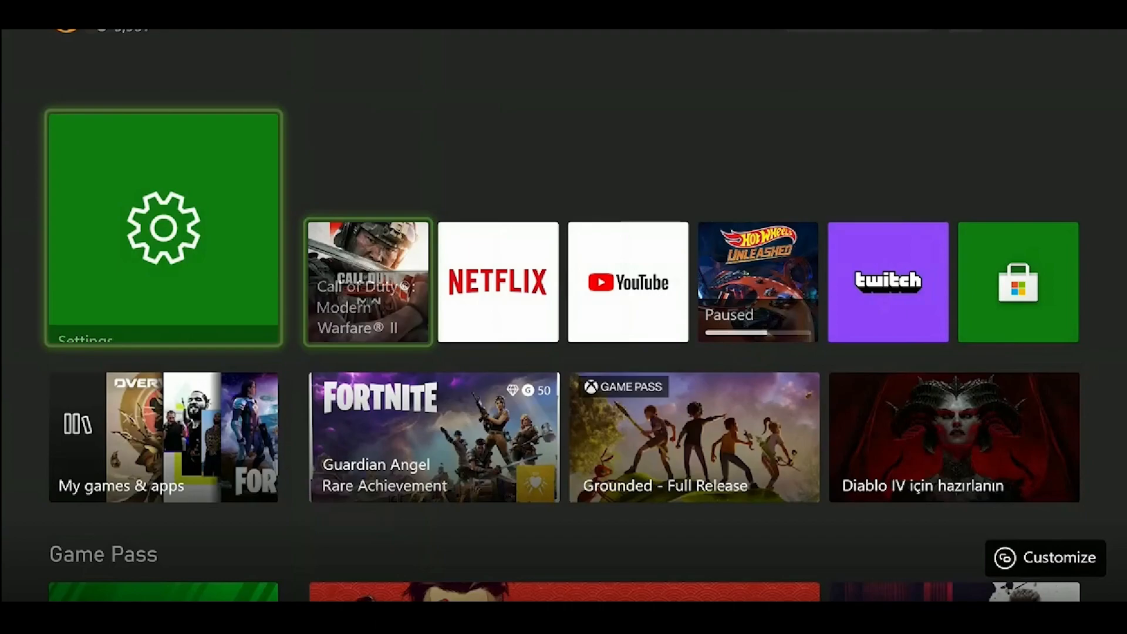
Reach Privacy & online safety under Account settings, verifying the account password
{"action": "left_click", "coordinate": [163, 228]}
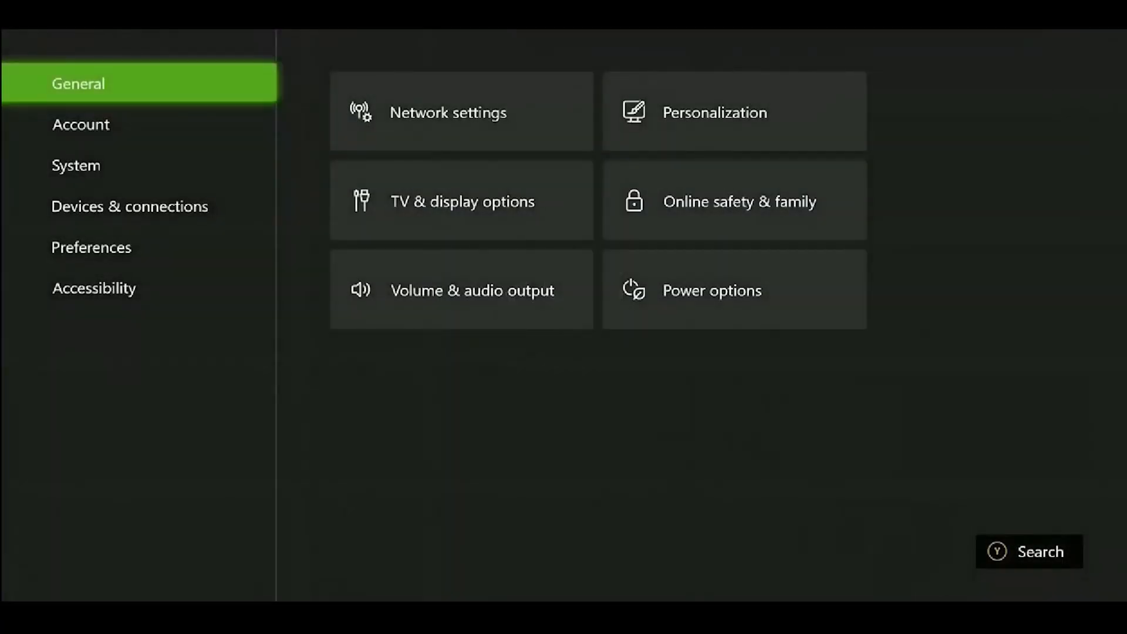
{"action": "left_click", "coordinate": [81, 125]}
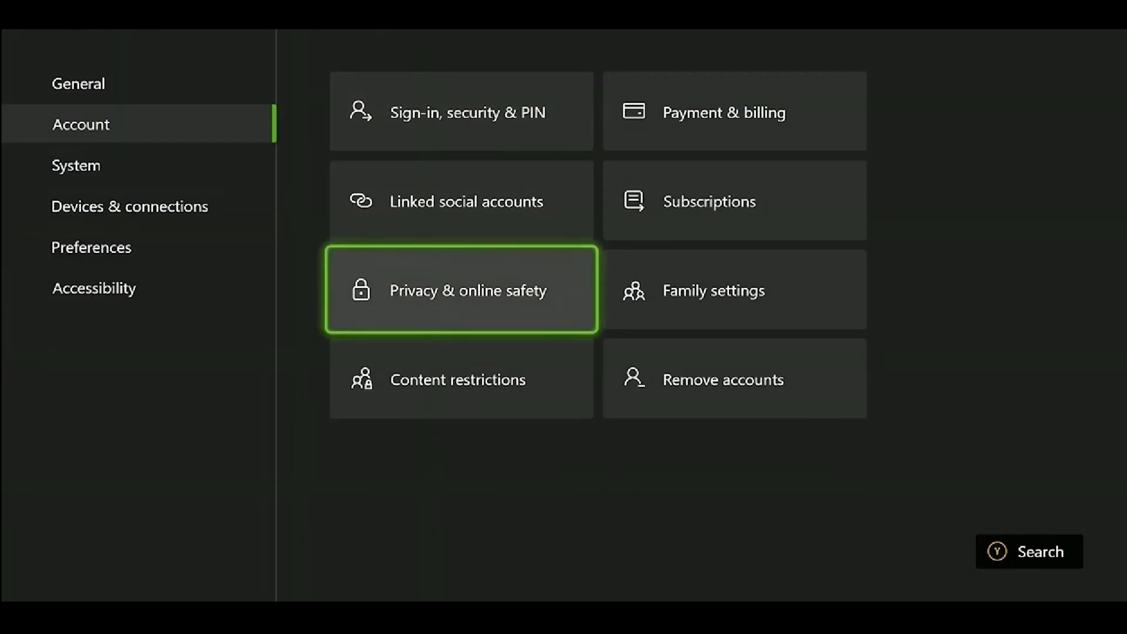
{"action": "left_click", "coordinate": [460, 290]}
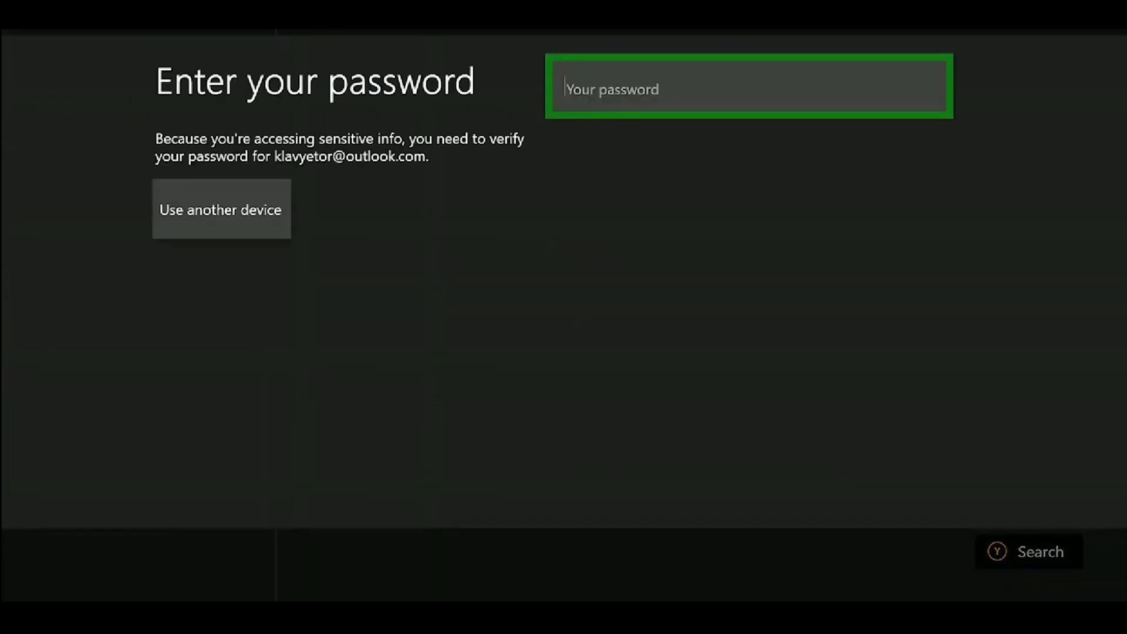
{"action": "left_click", "coordinate": [749, 87]}
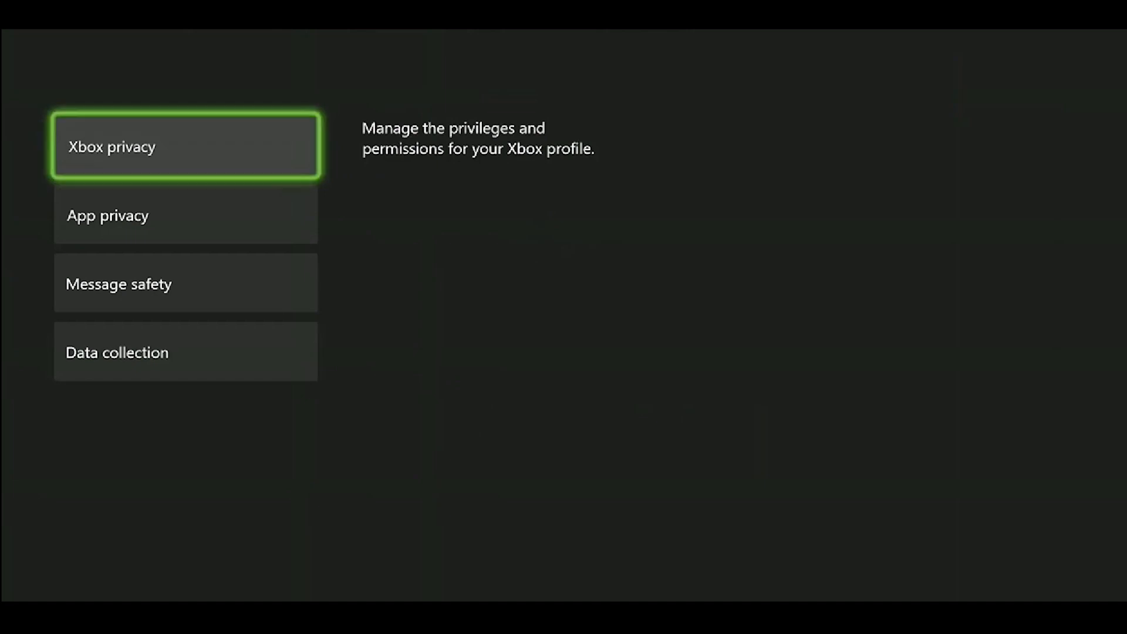
Review the custom Xbox privacy Communication & multiplayer permissions for the profile
{"action": "left_click", "coordinate": [185, 145]}
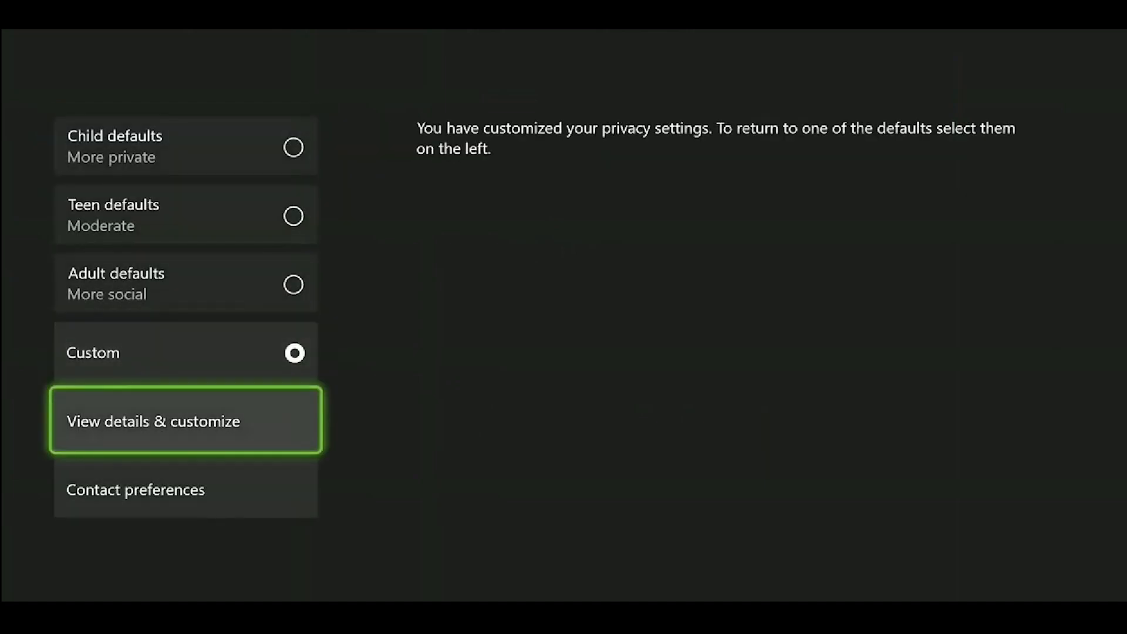
{"action": "left_click", "coordinate": [184, 420]}
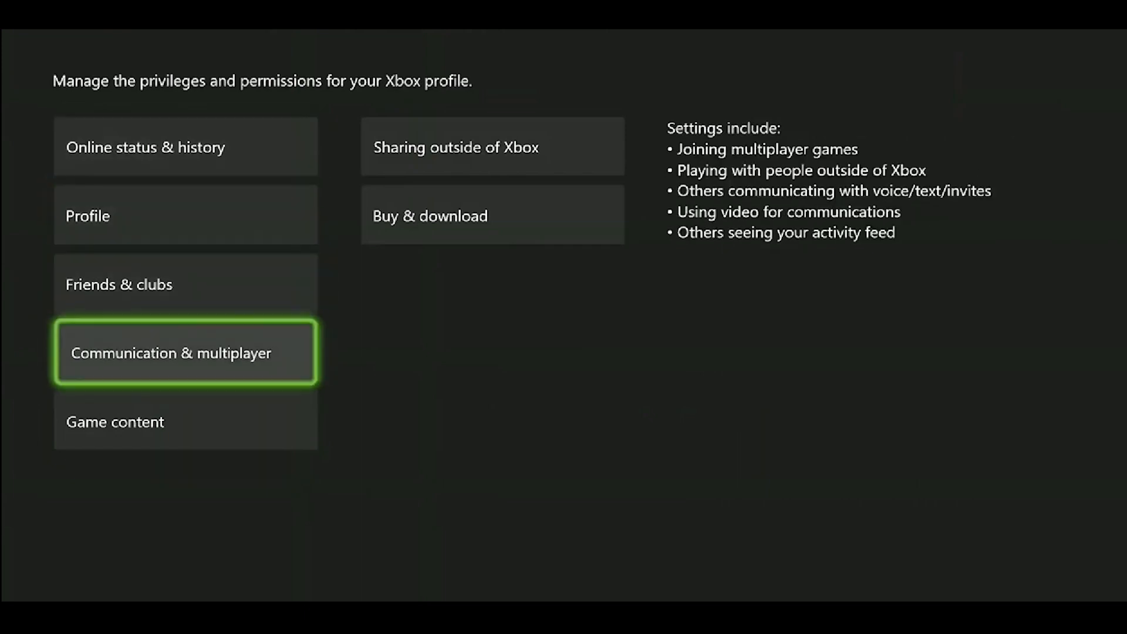
{"action": "left_click", "coordinate": [184, 352]}
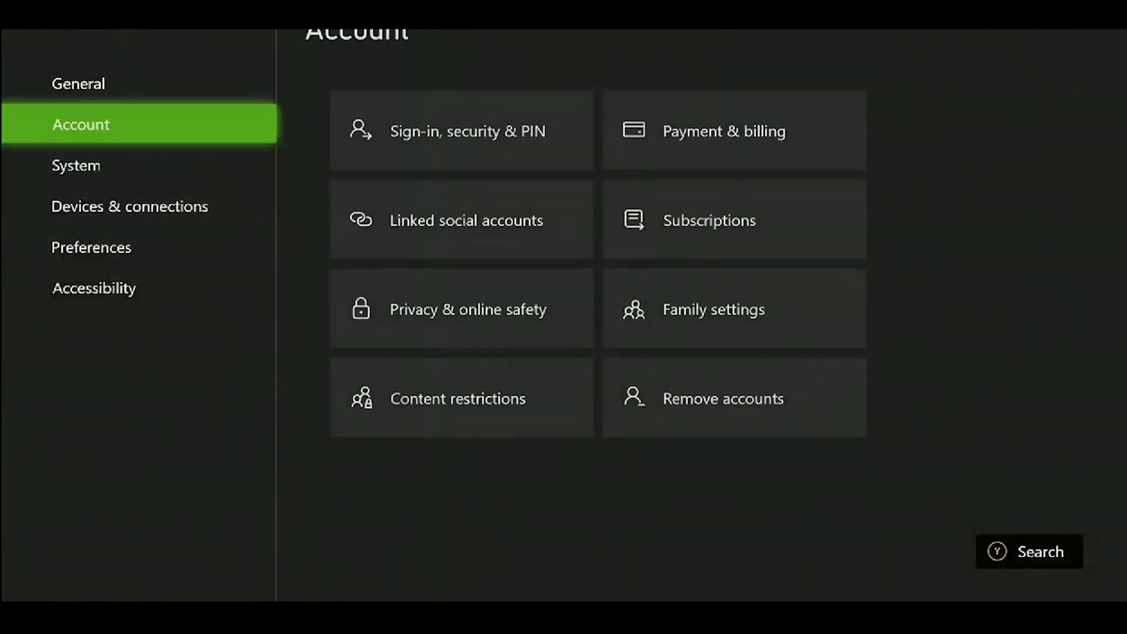
Clear the Blu-ray persistent storage from Devices & connections
{"action": "left_click", "coordinate": [129, 207]}
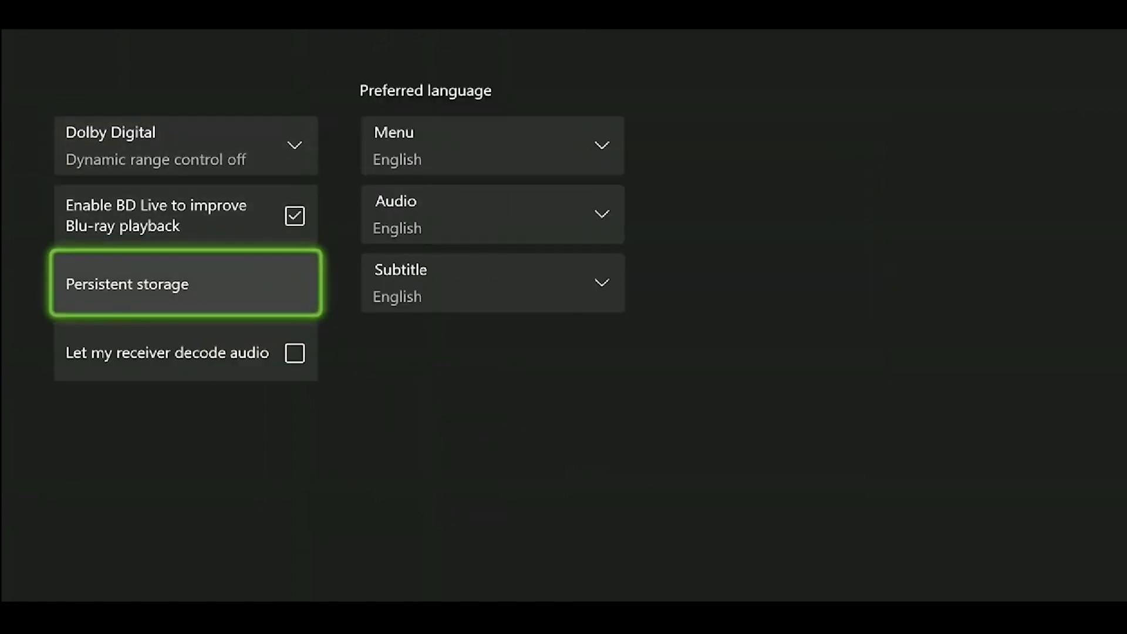
{"action": "left_click", "coordinate": [184, 283]}
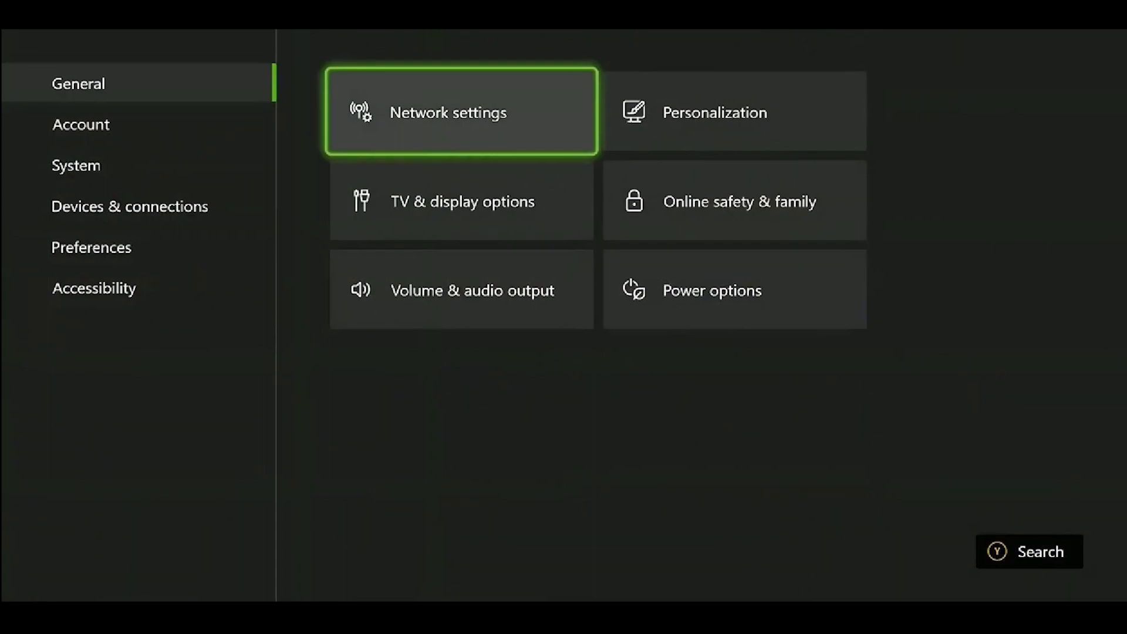
Clear the alternate MAC address in advanced network settings and restart the console
{"action": "left_click", "coordinate": [460, 112]}
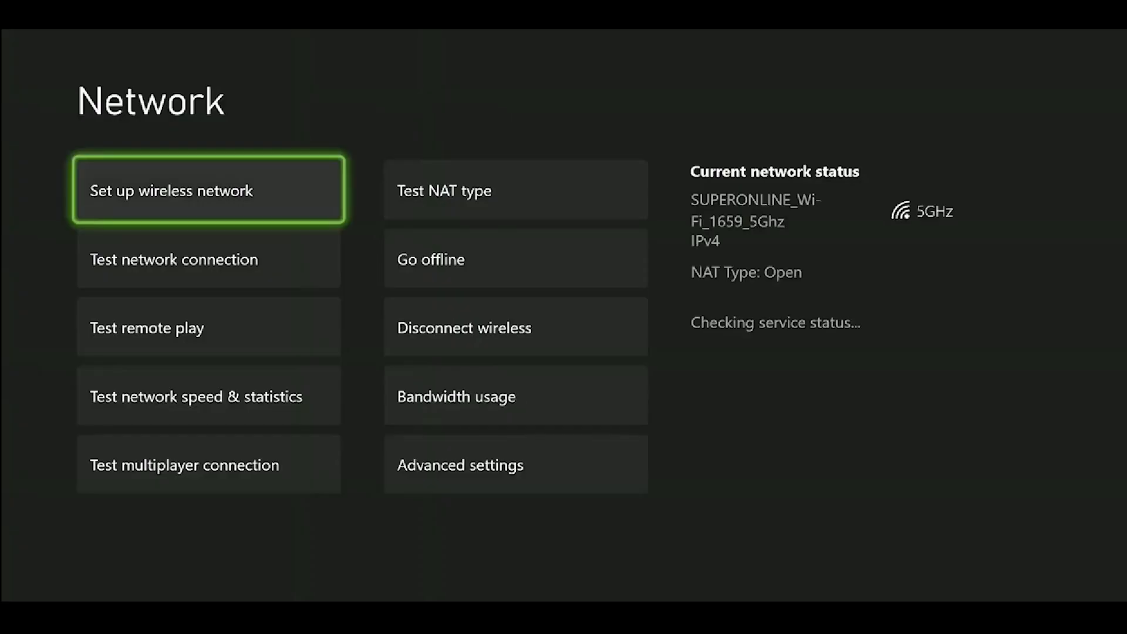
{"action": "left_click", "coordinate": [514, 464]}
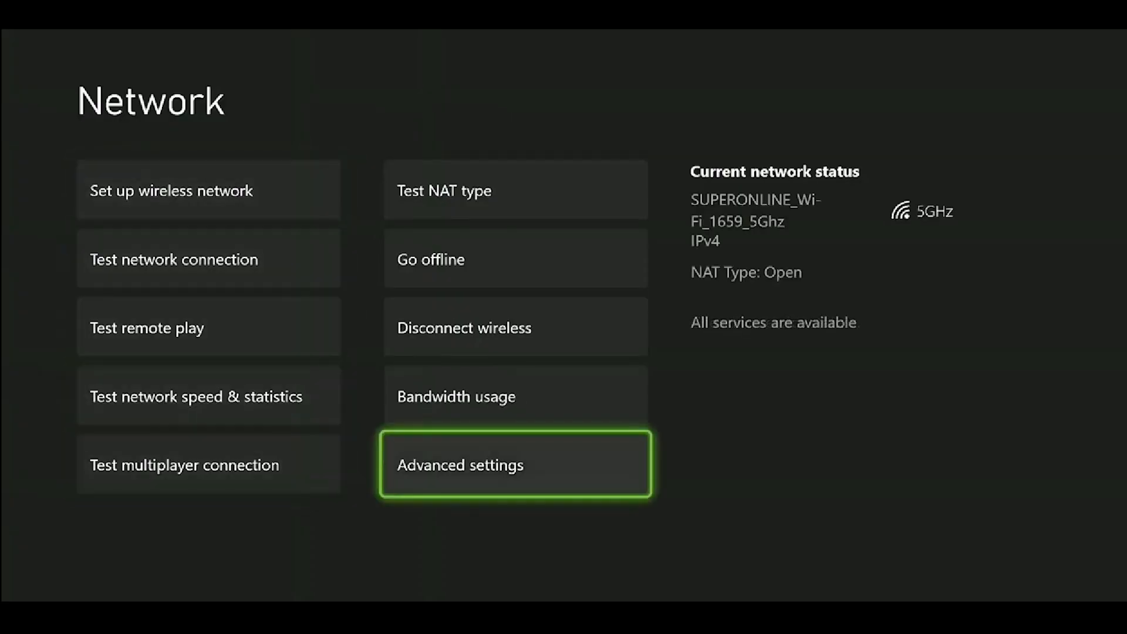
{"action": "left_click", "coordinate": [515, 463]}
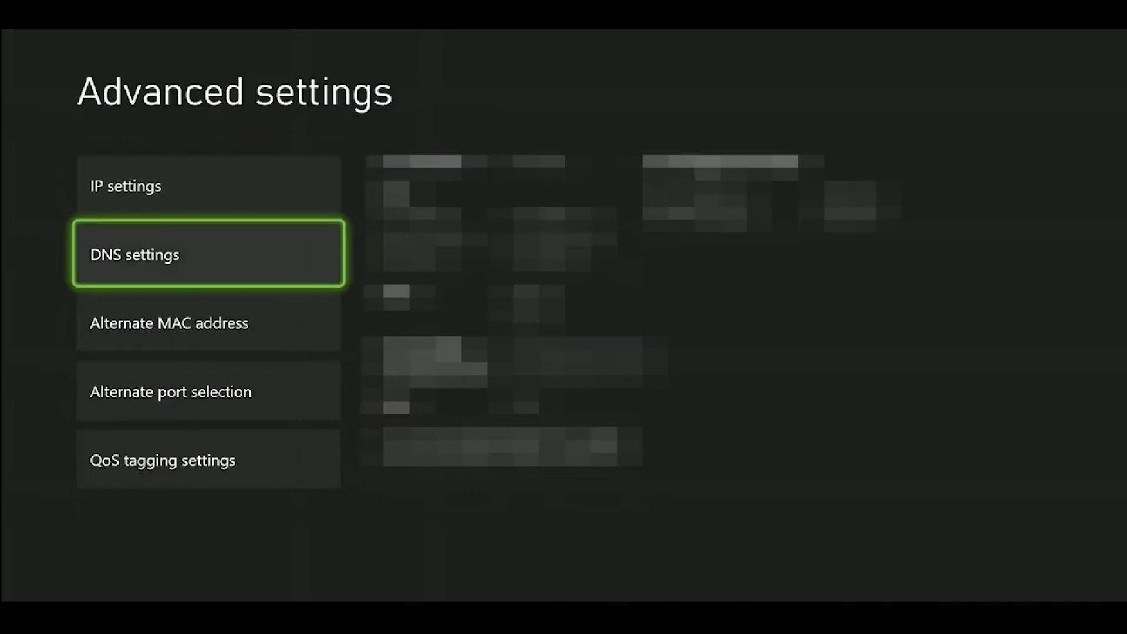
{"action": "left_click", "coordinate": [208, 254]}
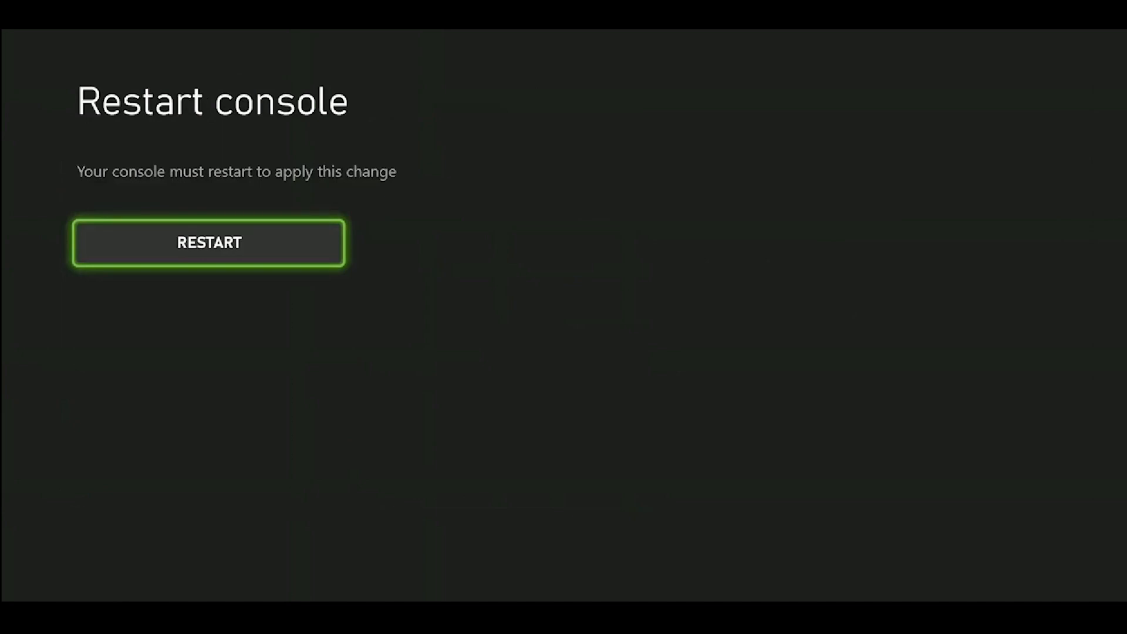
{"action": "left_click", "coordinate": [209, 242]}
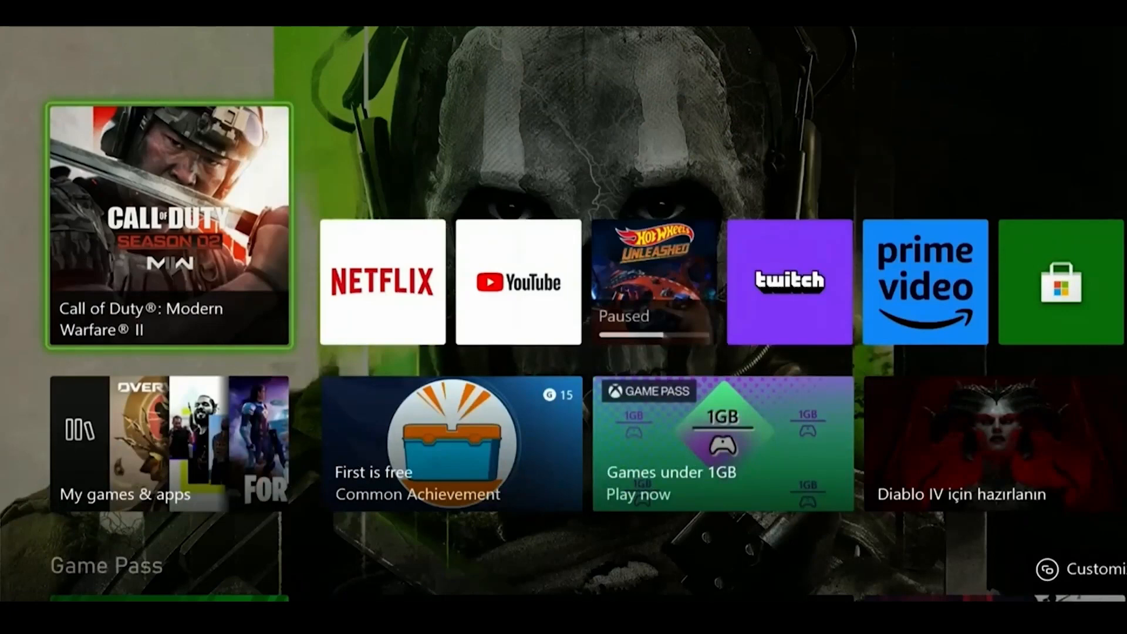